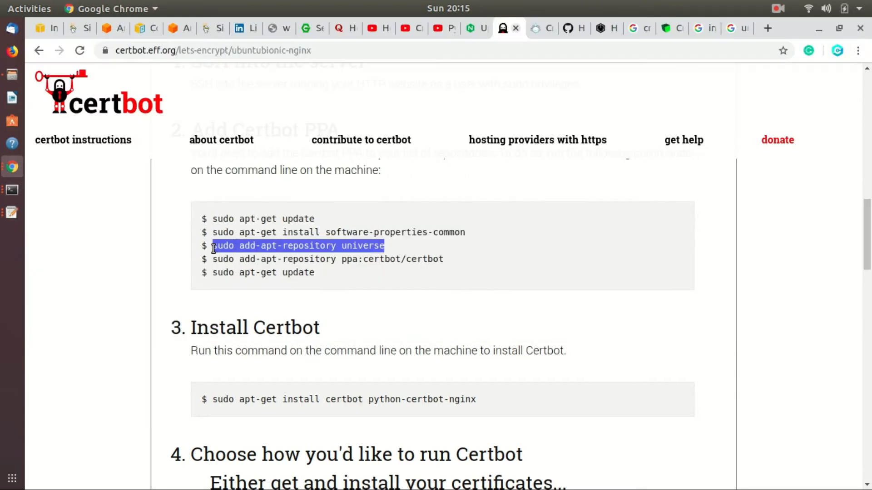
mouse_move(449, 265)
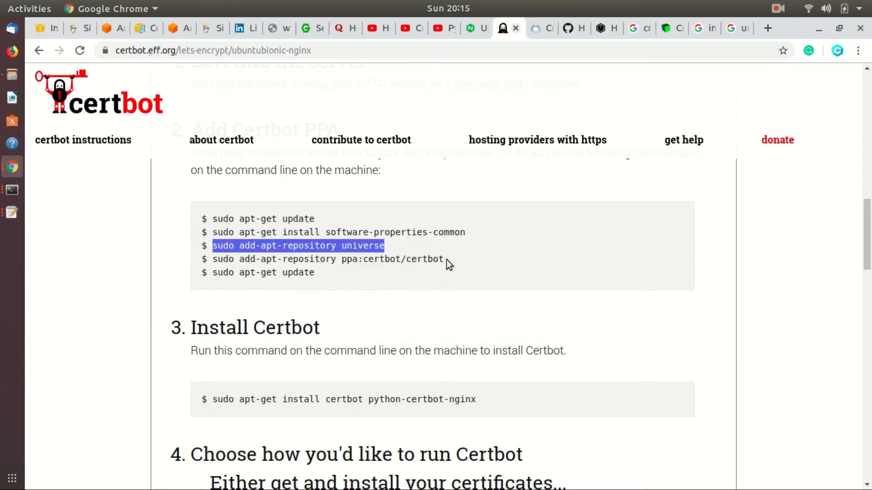
Leave the Certbot universe-repository instructions and bring the server terminal back to the front
left_click(12, 190)
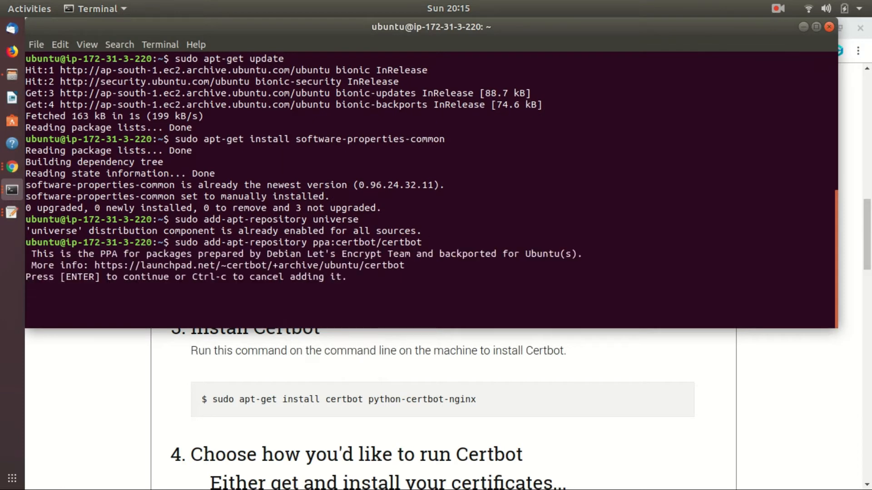
Add the Certbot PPA and confirm installing certbot with python-certbot-nginx
key("Return")
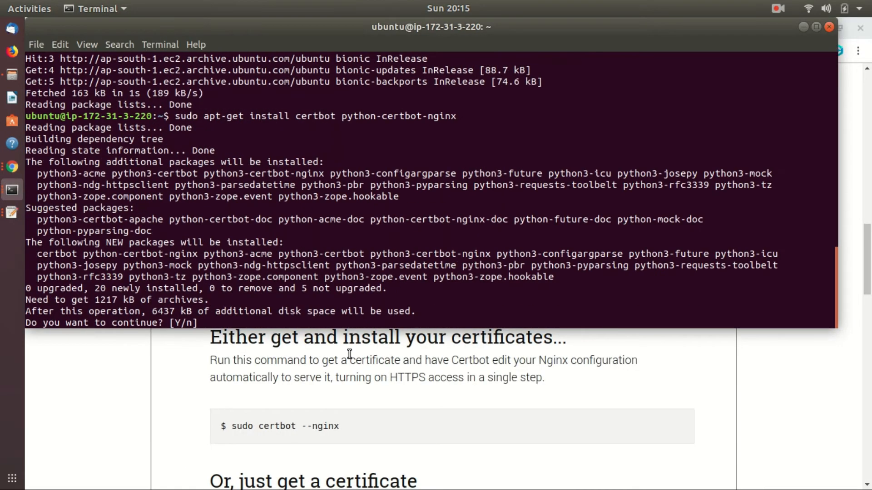
type("Y")
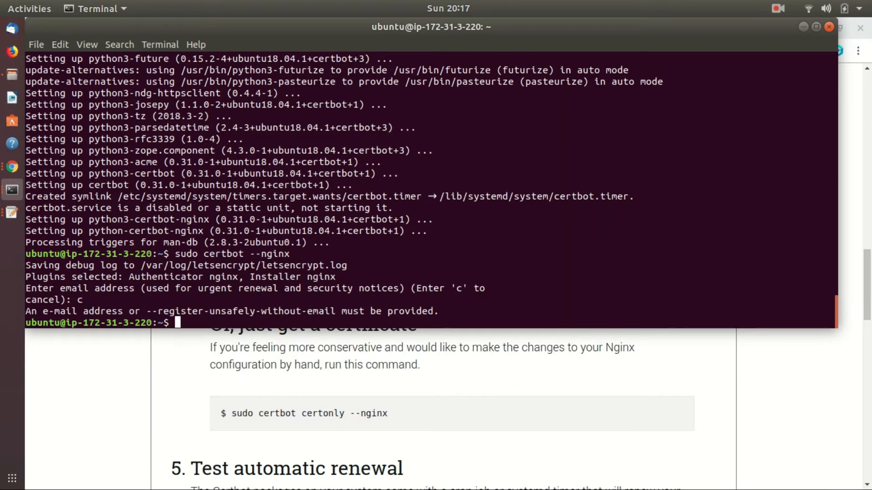
Start sudo certbot --nginx and submit the contact email address
type("sudo certbot --nginx")
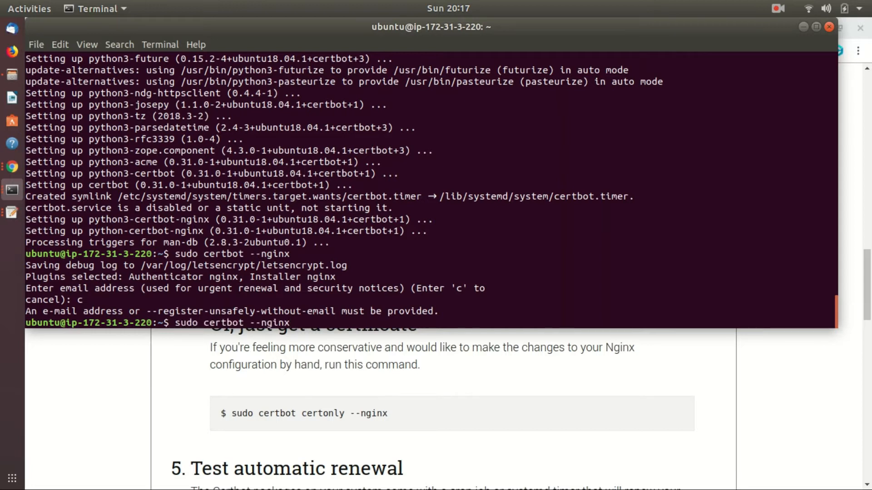
key("Return")
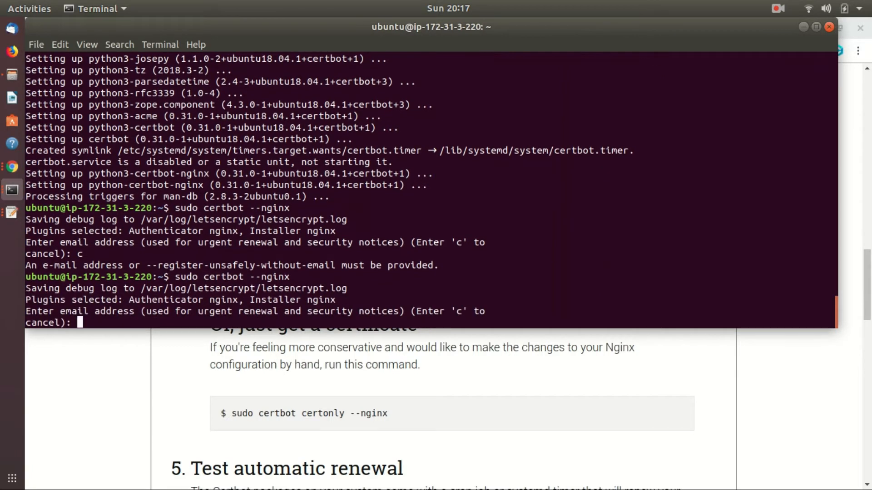
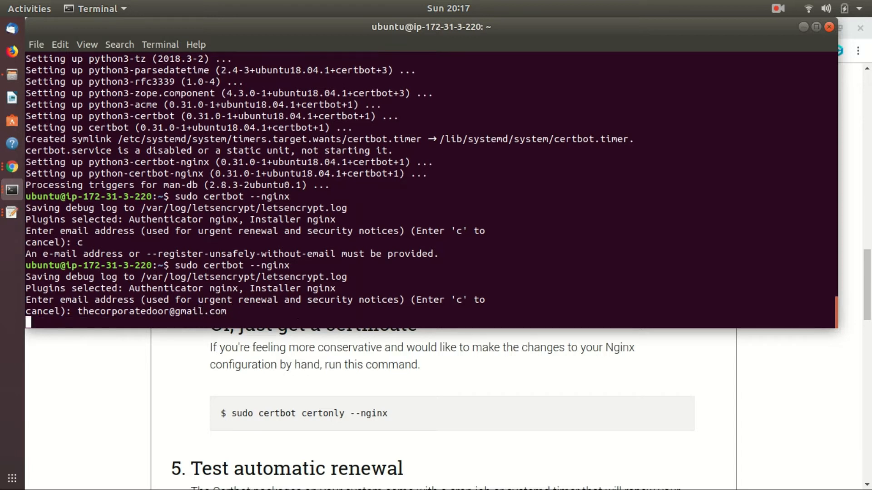
key("Return")
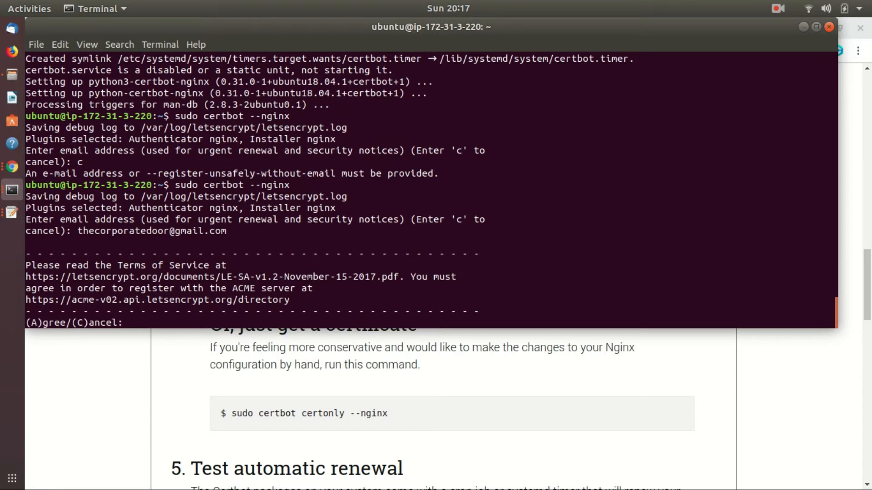
Agree to the Let's Encrypt terms (a) and decline sharing the email with EFF (n)
type("a")
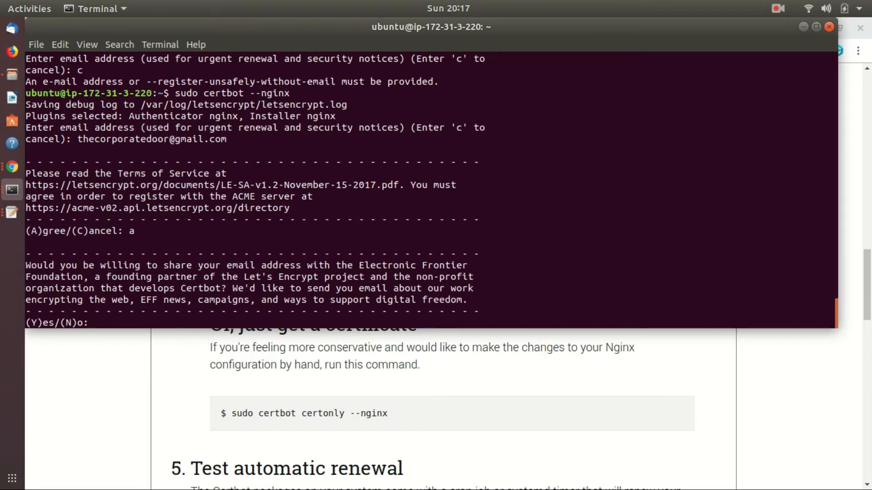
type("n")
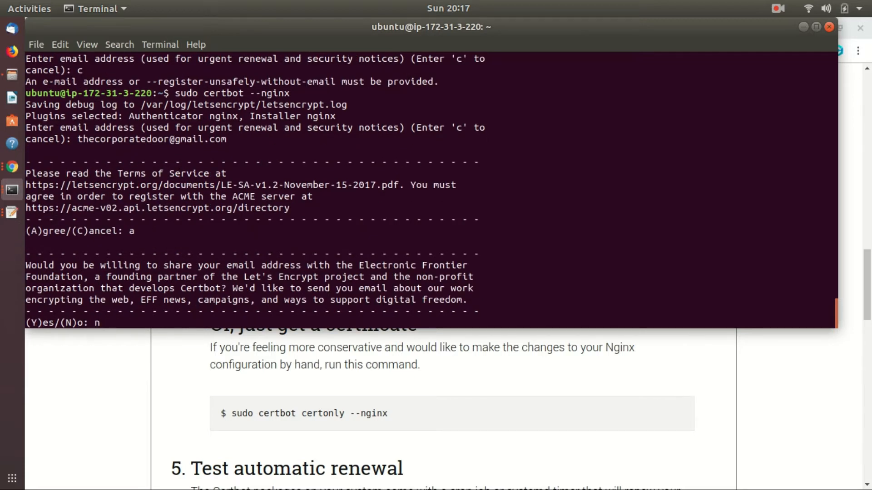
key("Return")
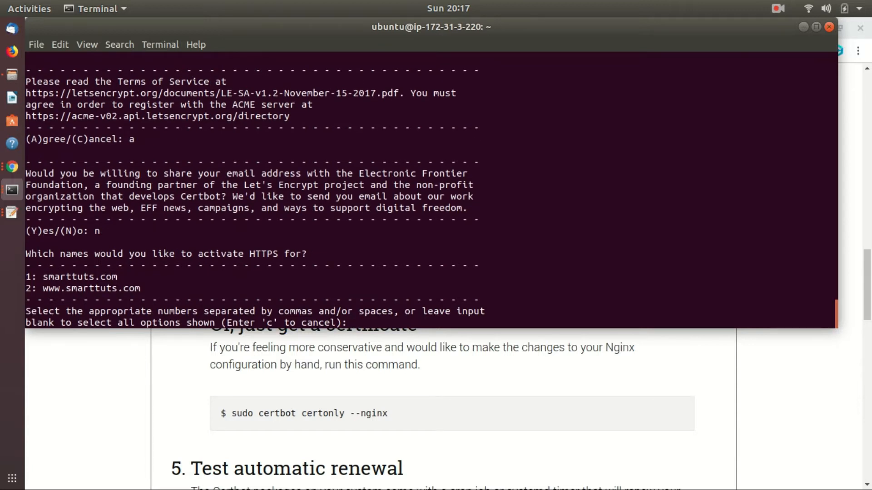
key("Return")
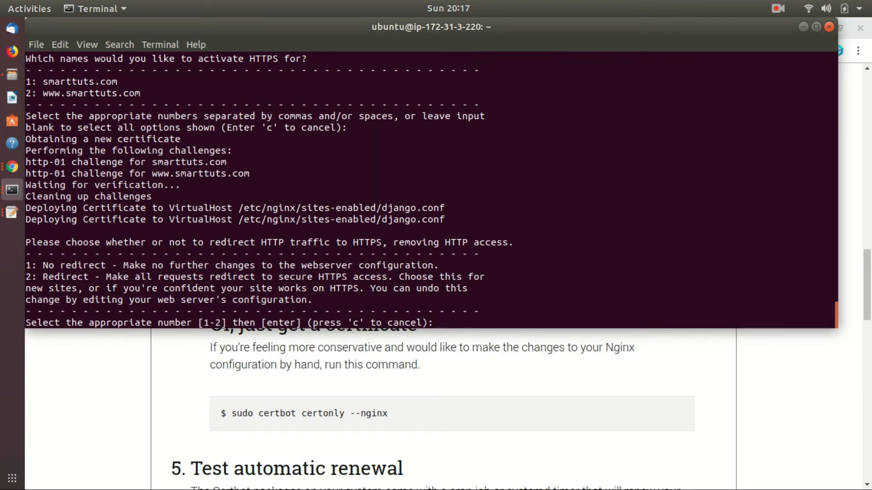
type("2")
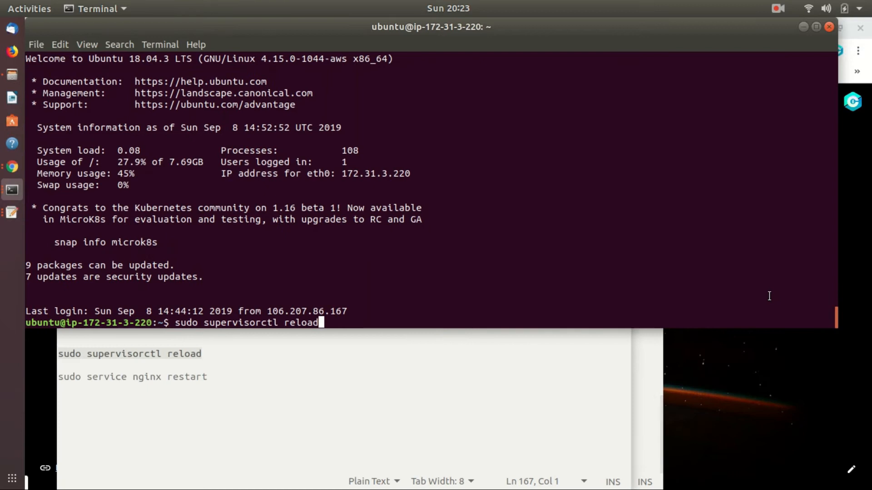
Reload Supervisor and restart the Nginx service on the server
key("Return")
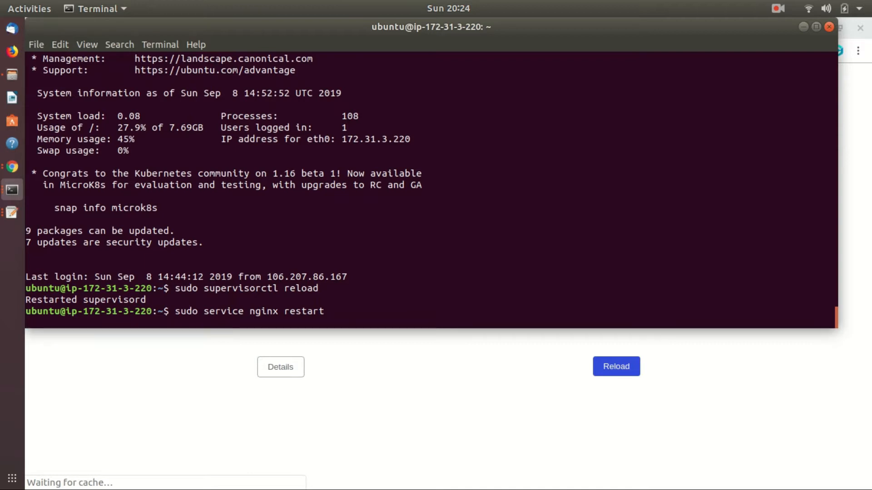
key("Return")
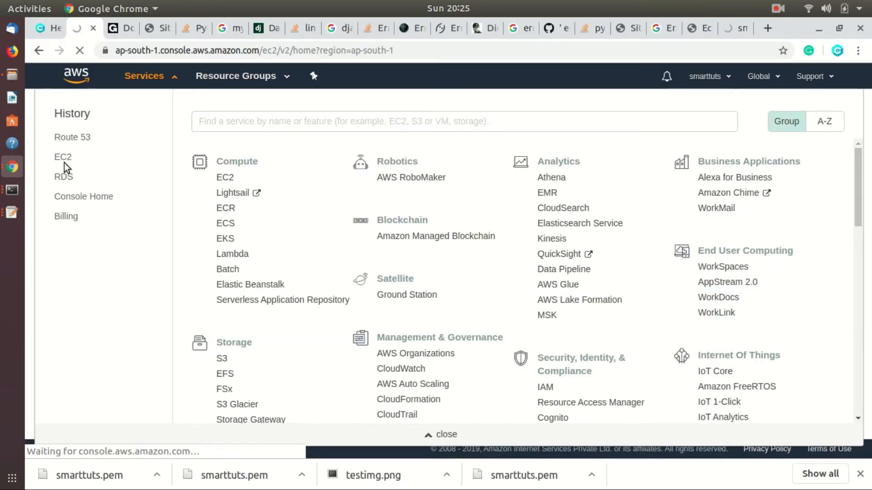
Go from the EC2 dashboard to the Mumbai region's Security Groups list
left_click(63, 157)
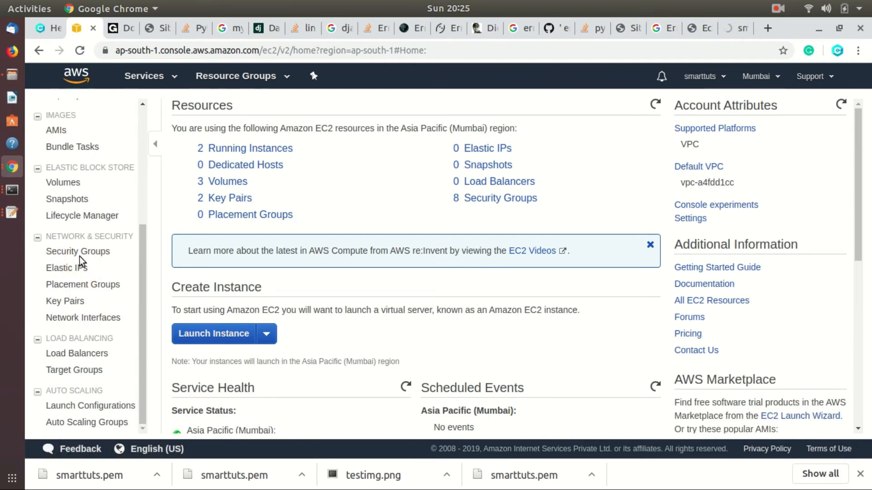
left_click(78, 251)
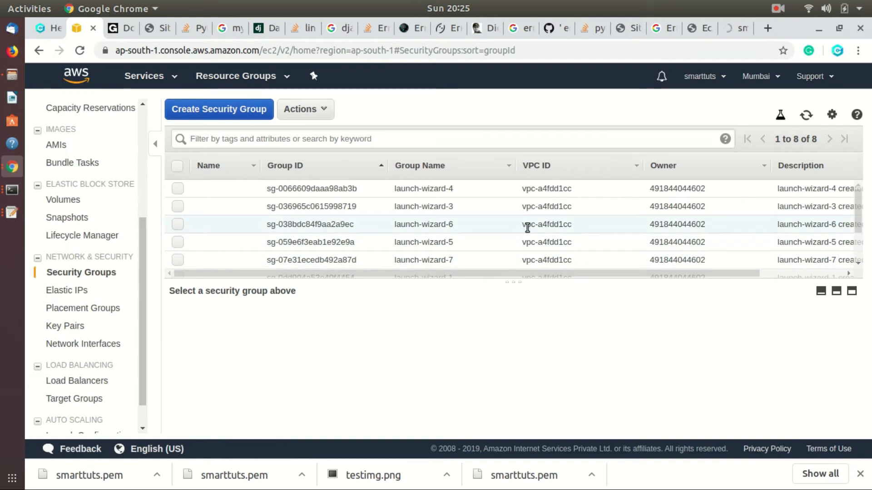
scroll("down", 3)
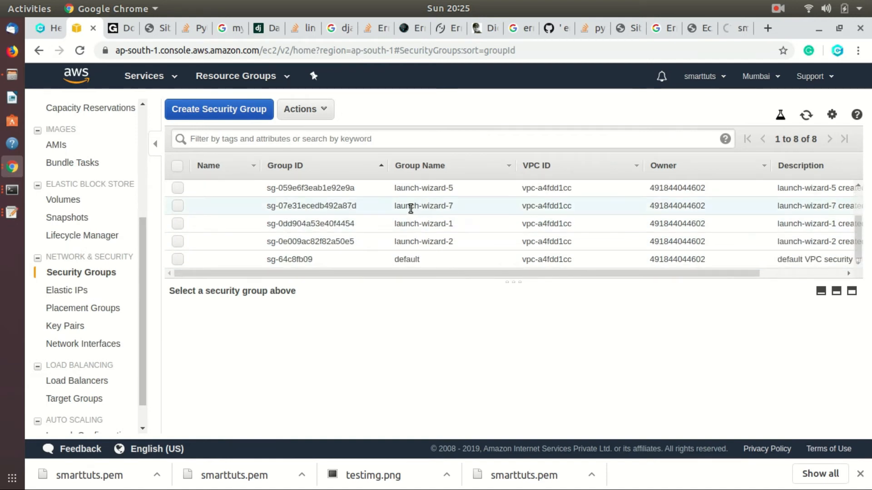
Give the server's security group an HTTPS inbound rule on port 443 for 0.0.0.0/0, ::/0 and save
left_click(177, 206)
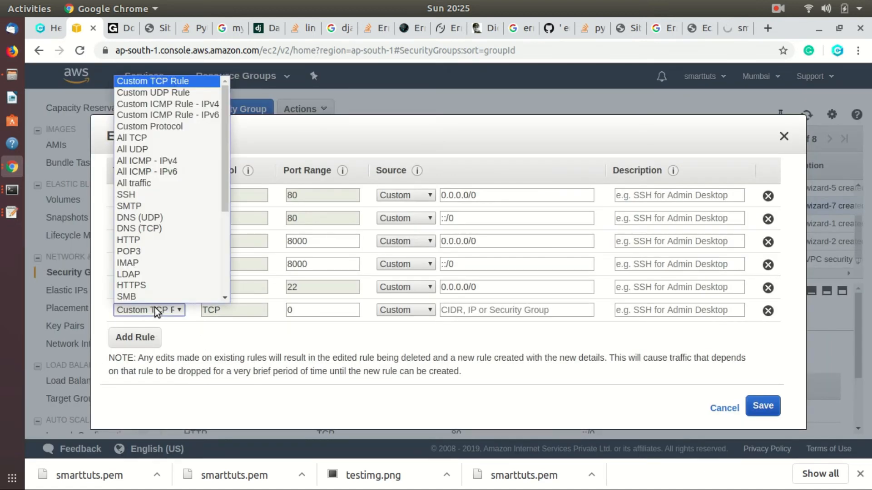
mouse_move(128, 251)
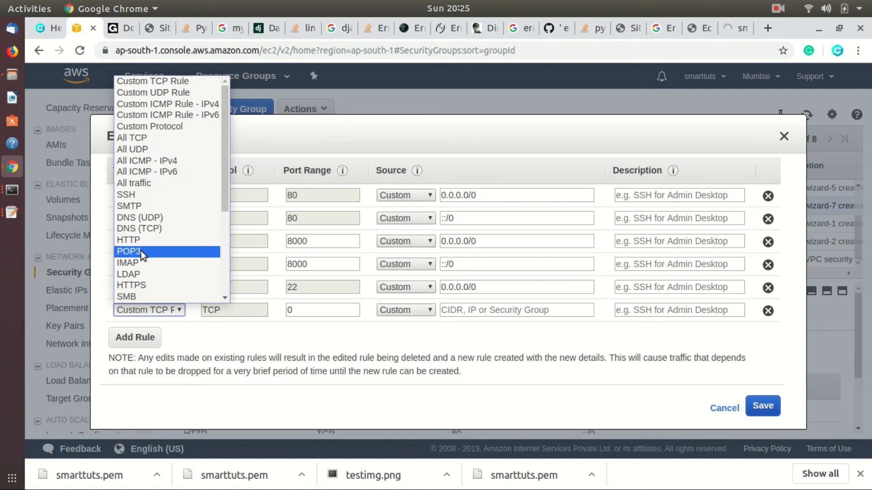
left_click(131, 285)
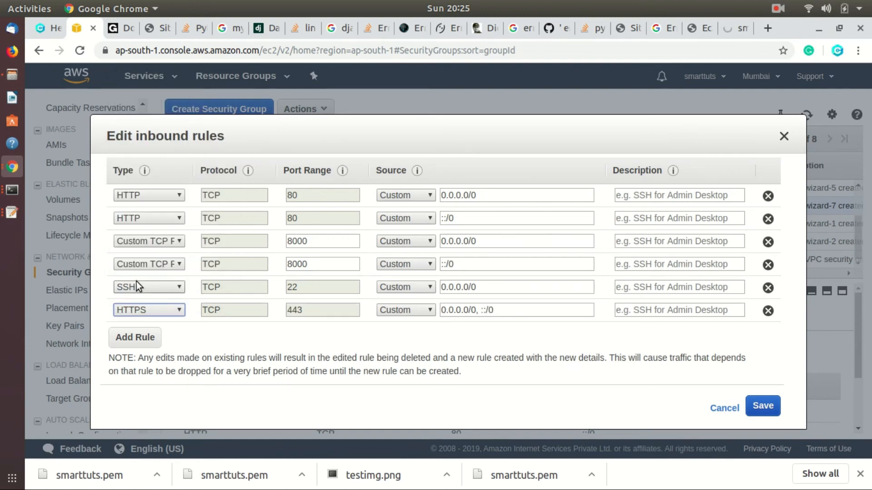
left_click(763, 406)
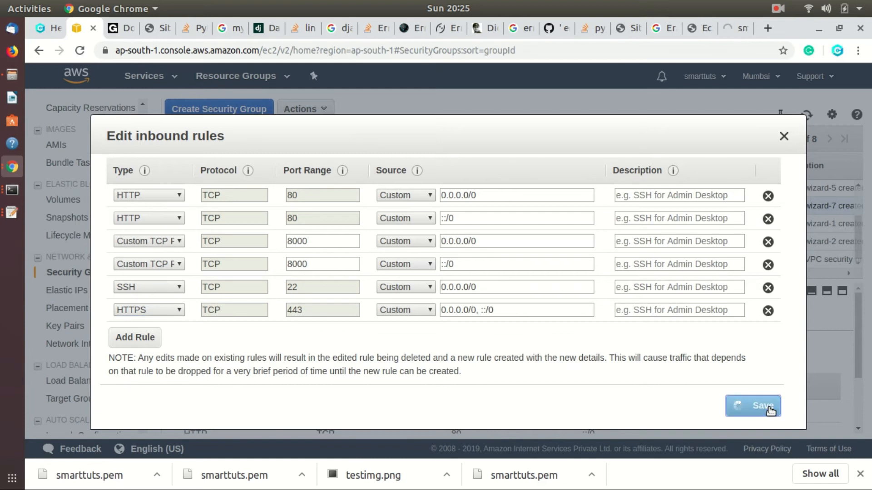
left_click(752, 405)
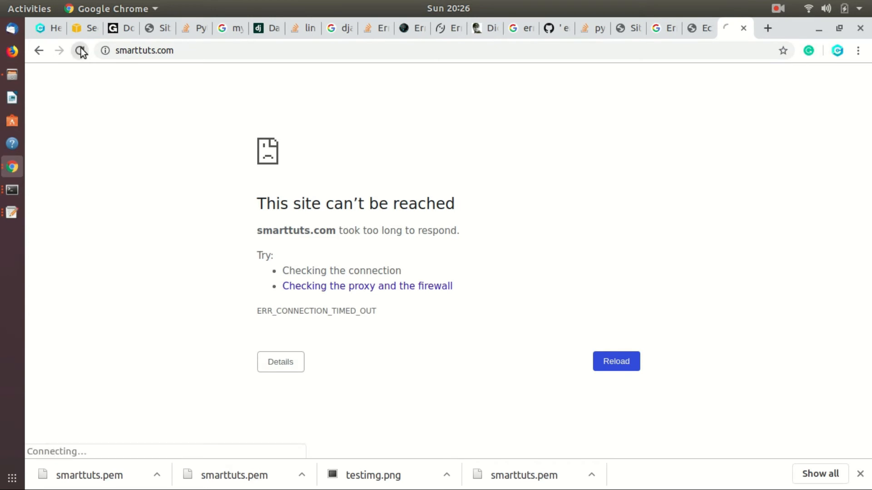
left_click(80, 51)
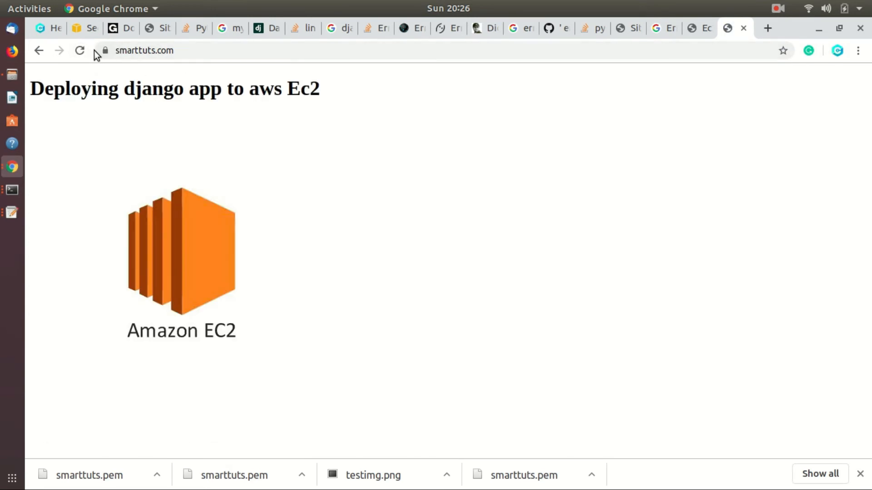
left_click(145, 50)
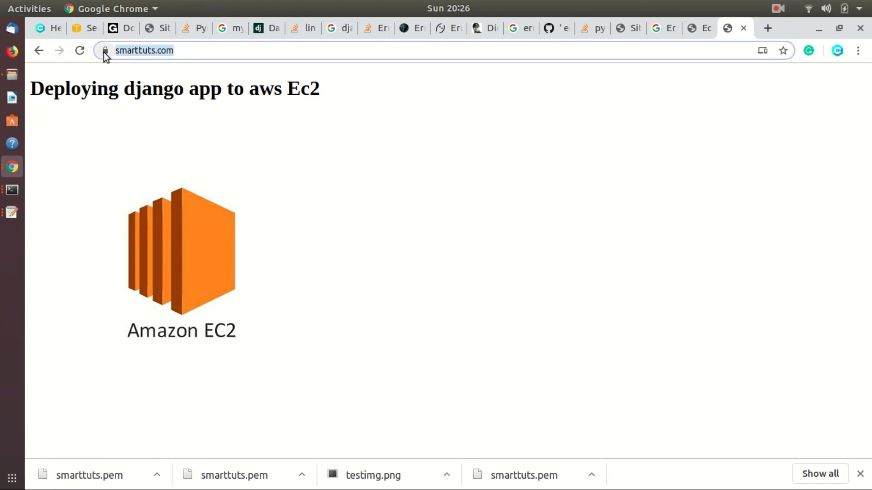
mouse_move(284, 151)
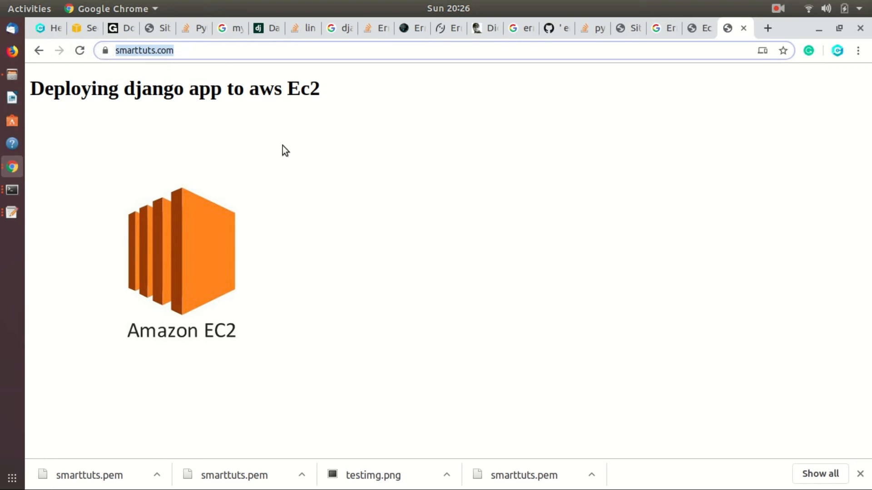
mouse_move(837, 50)
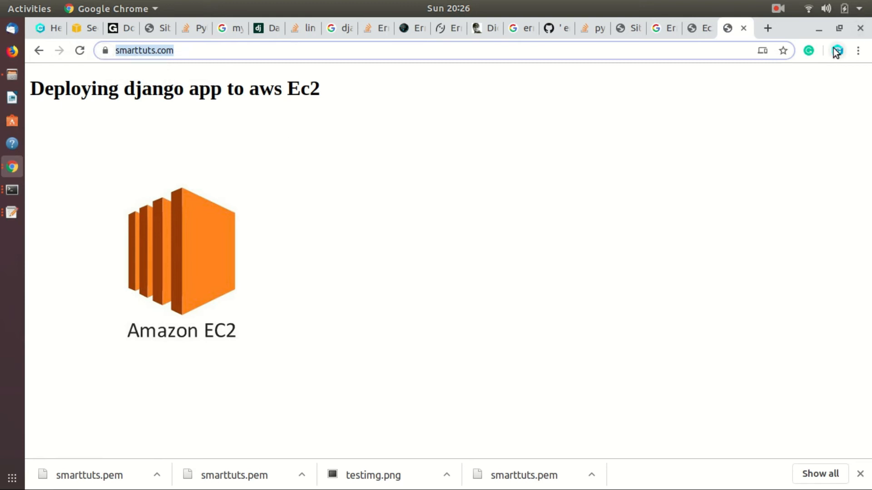
left_click(767, 28)
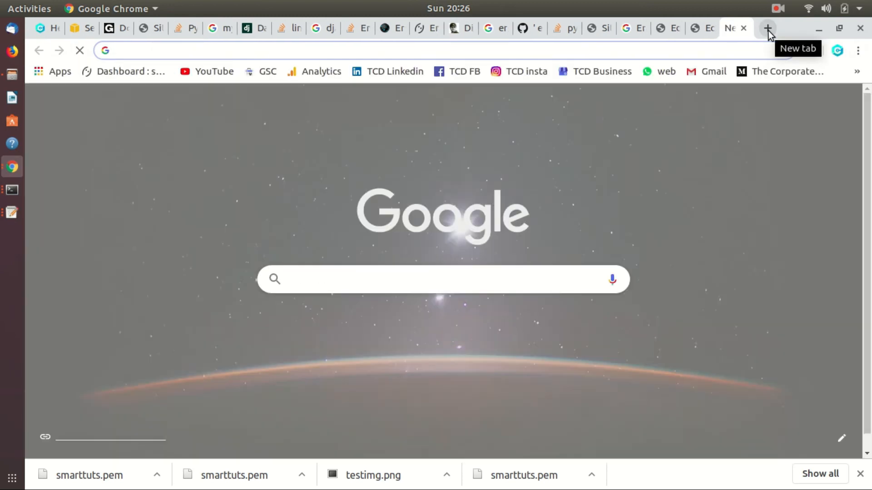
type("www.smarttuts.com")
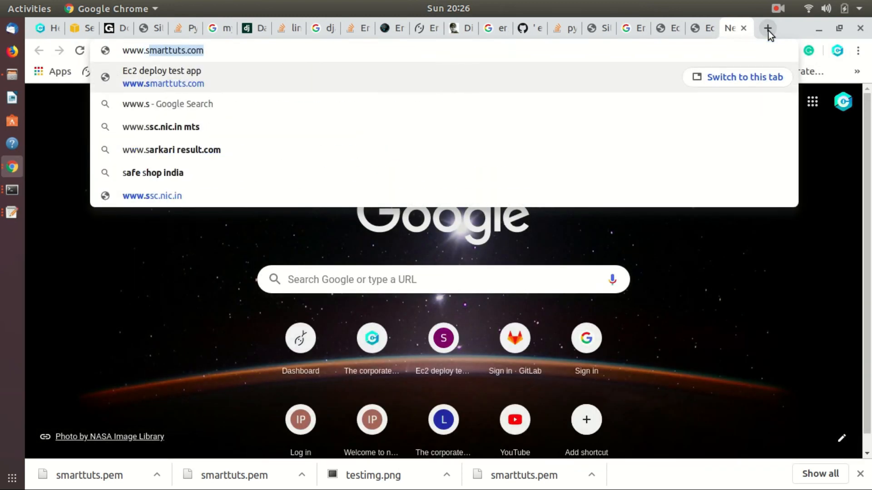
key("Return")
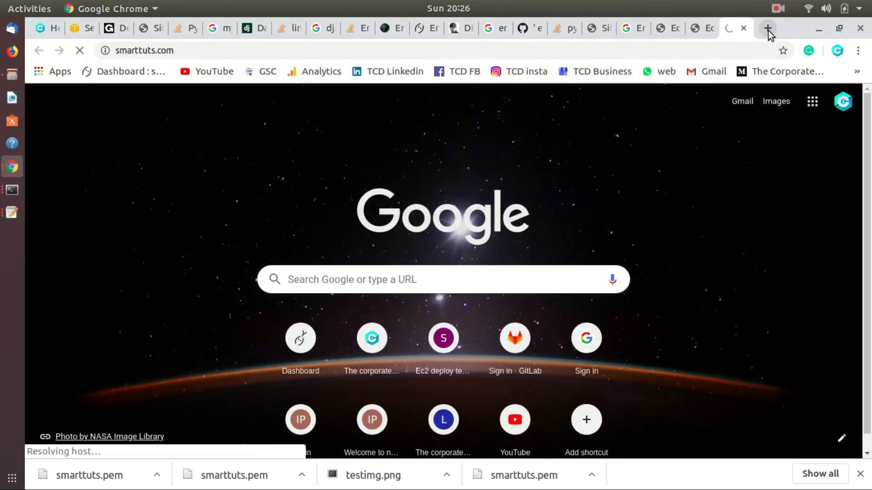
left_click(12, 190)
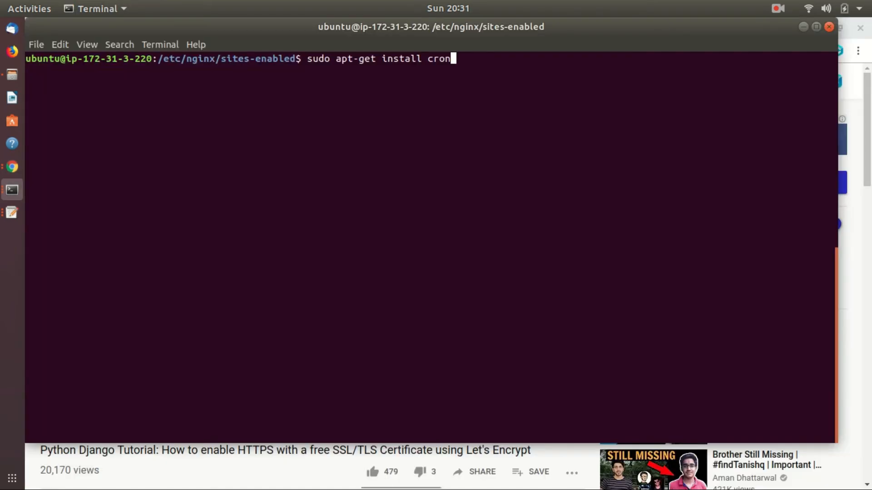
Install cron and check that the cron service is running
key("Return")
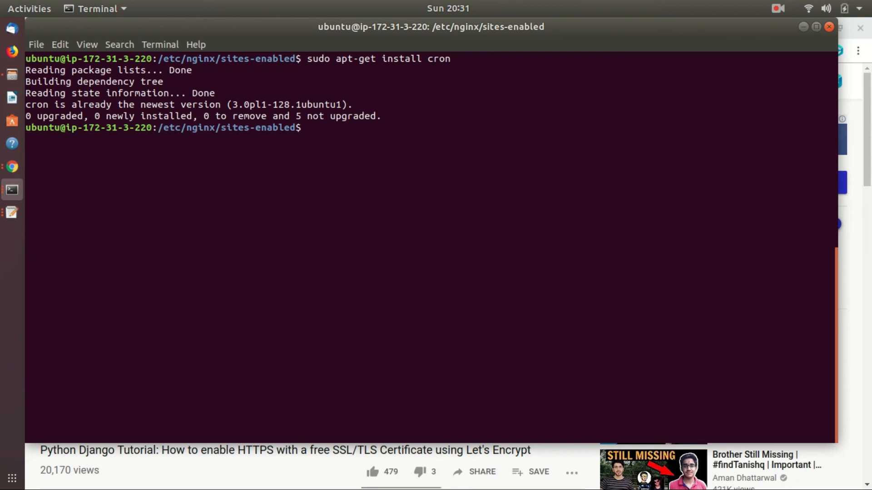
type("crontab -e")
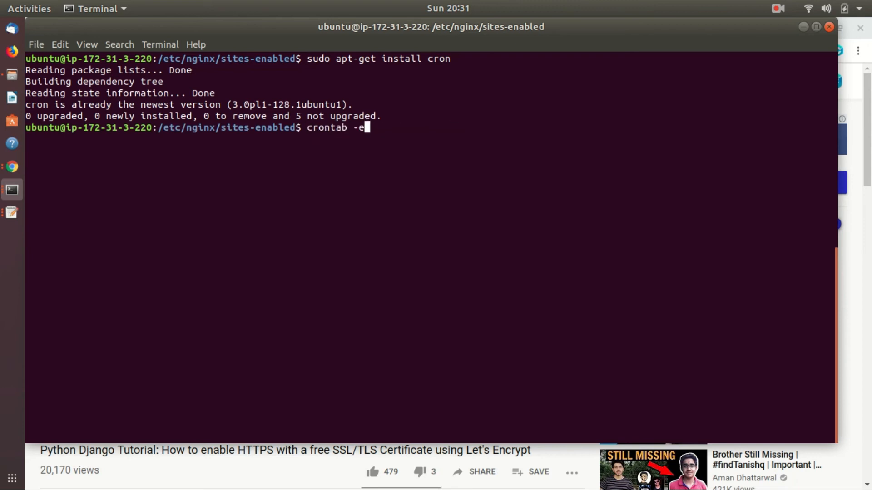
type("systemctl status cron")
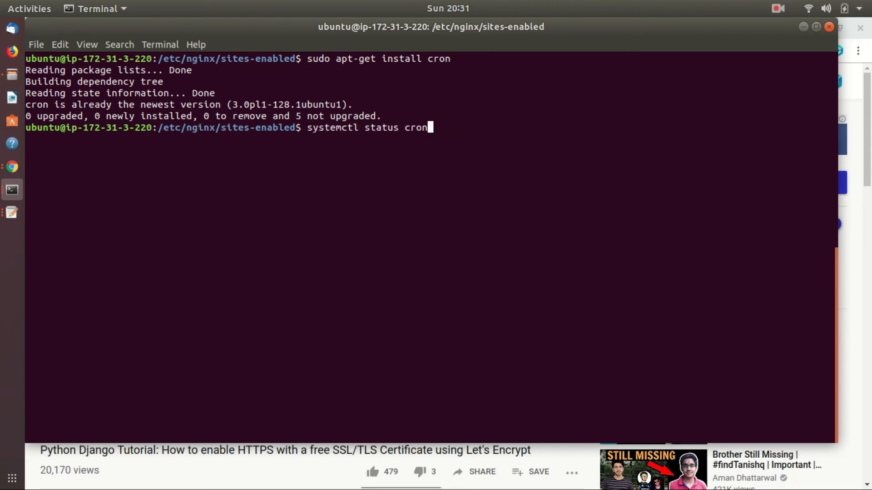
key("Return")
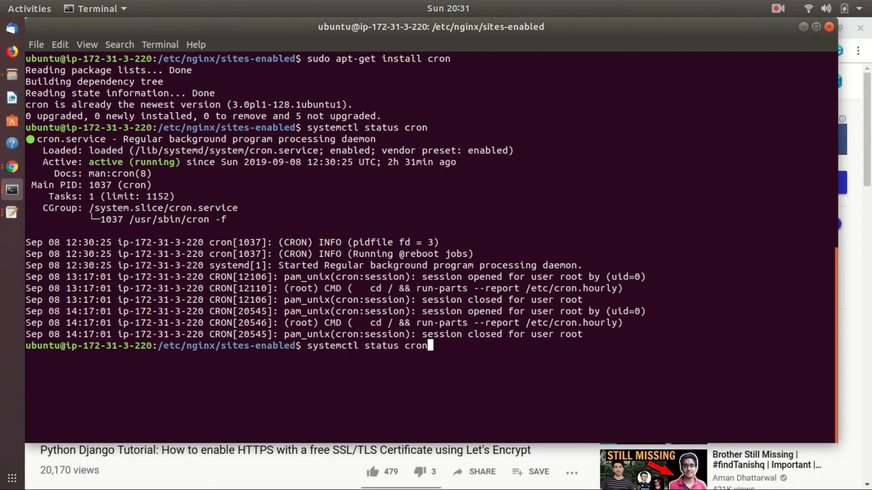
Open the crontab with crontab -e and exit nano without saving
type("crontab -e")
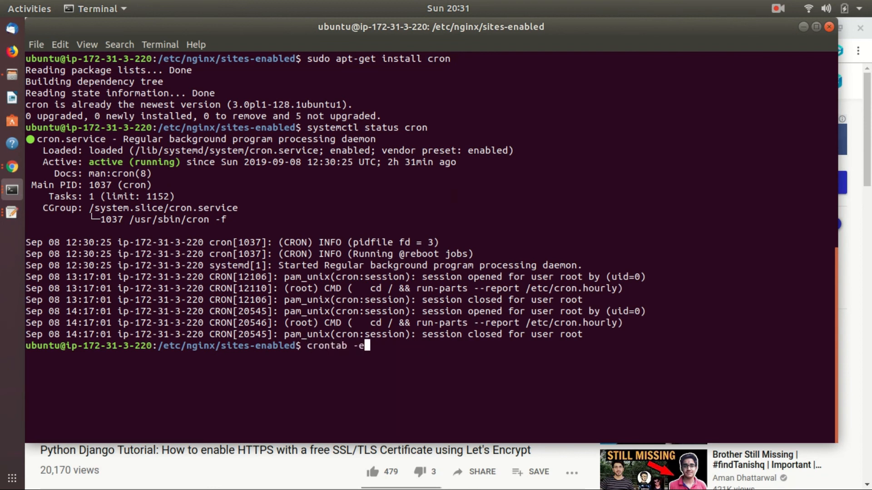
key("Return")
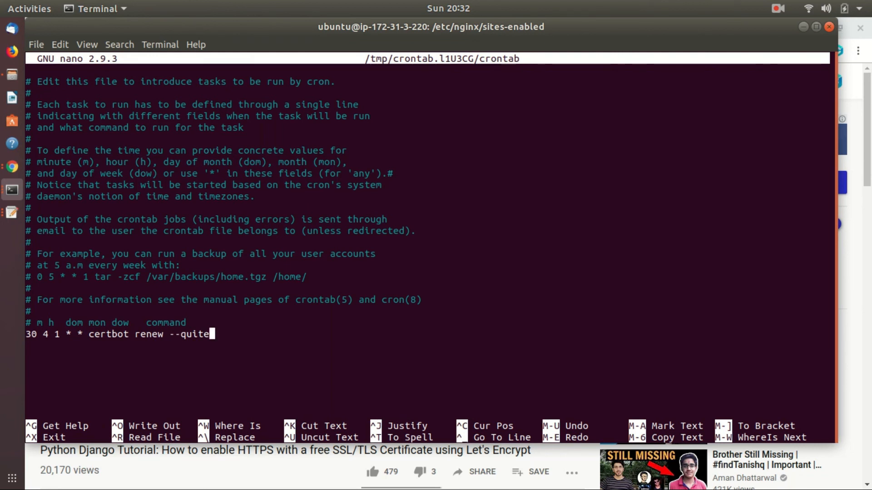
key("ctrl+x")
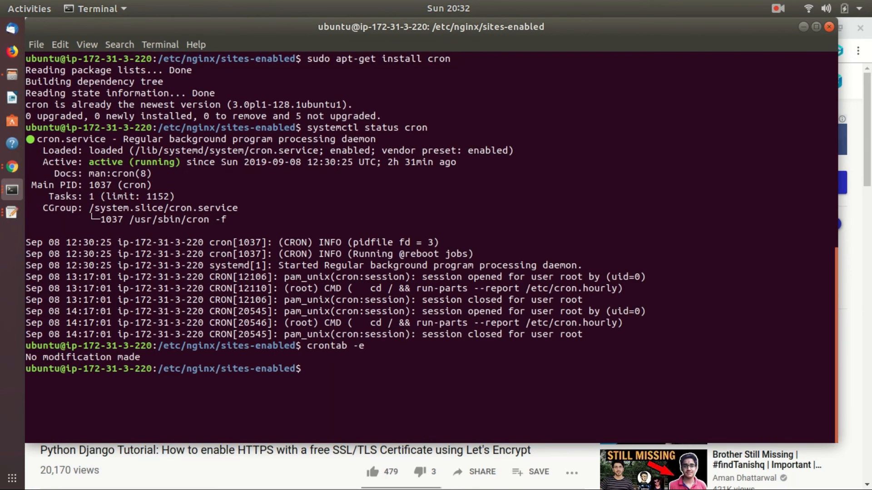